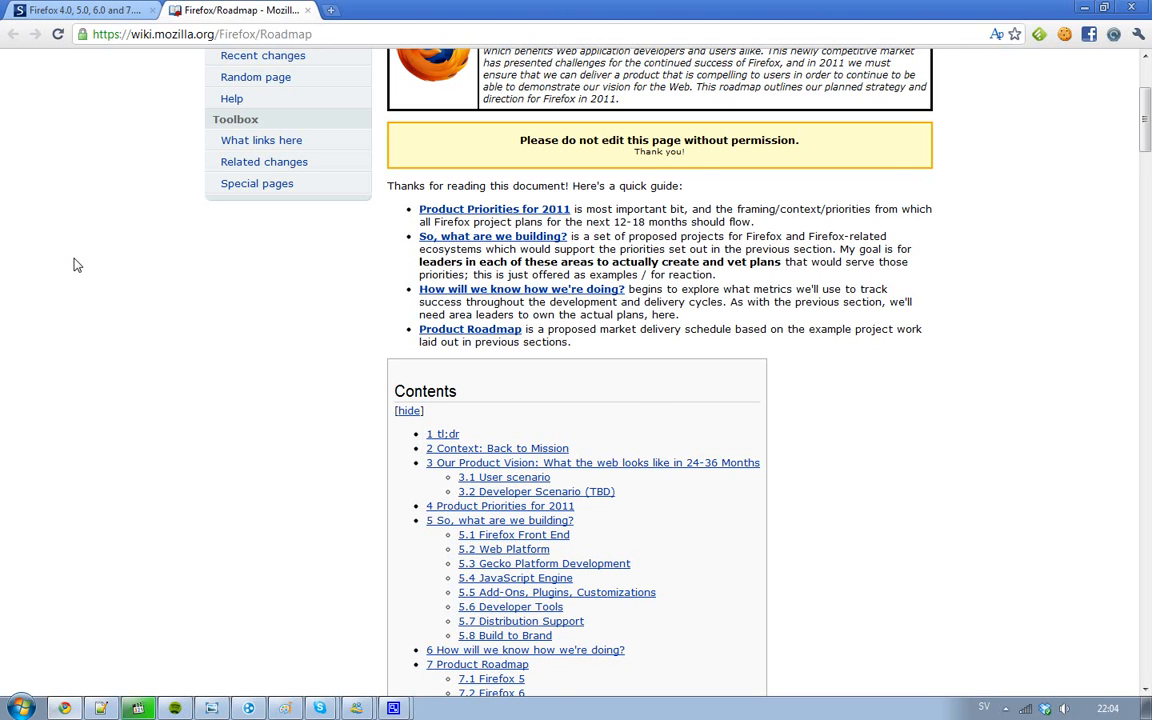
# Scroll through the Mozilla wiki Firefox 2011 roadmap page
pyautogui.scroll(3)
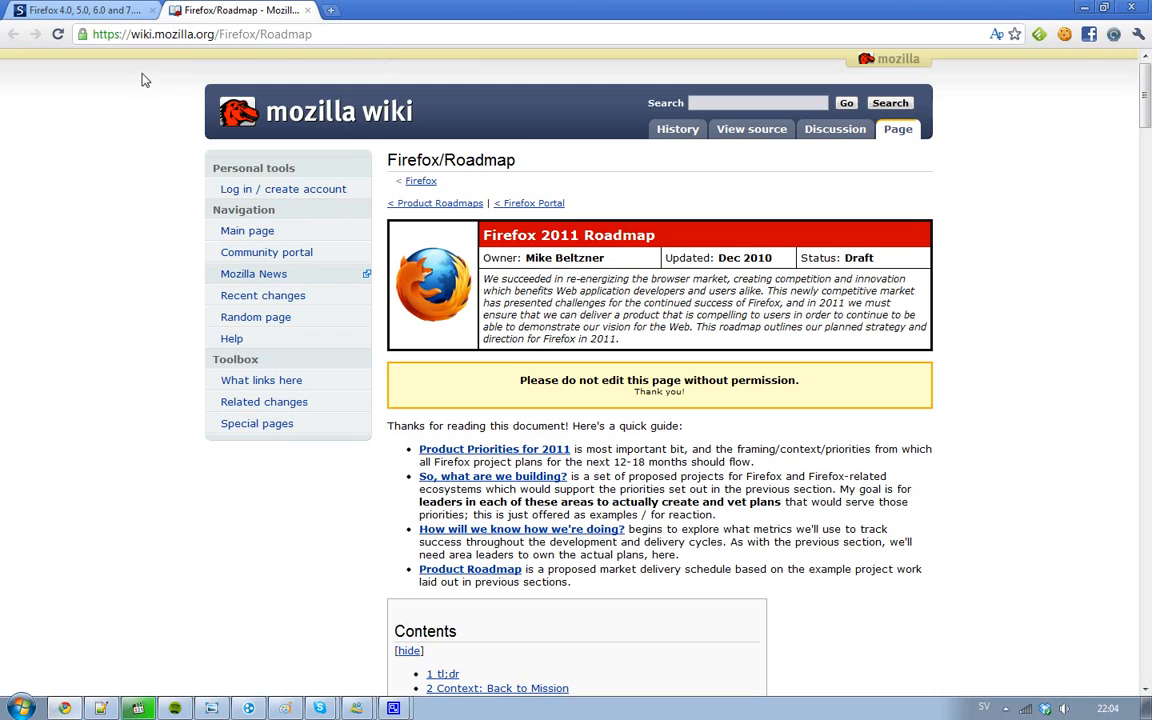
pyautogui.moveTo(75, 220)
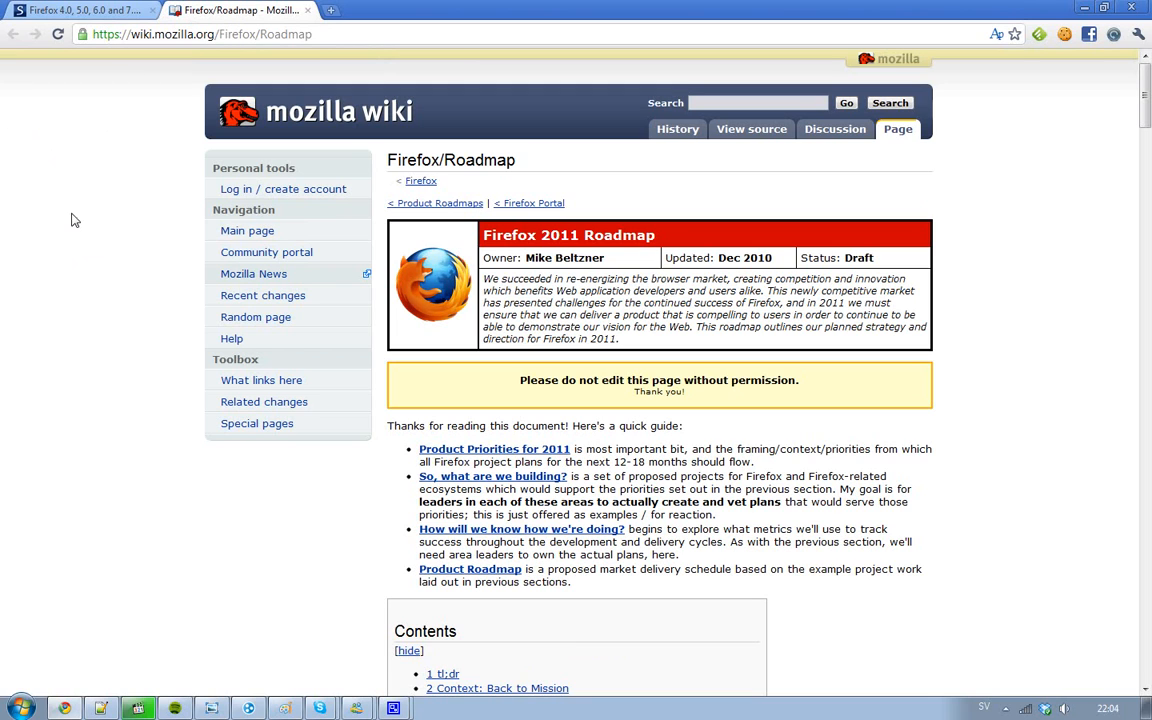
pyautogui.moveTo(589, 234)
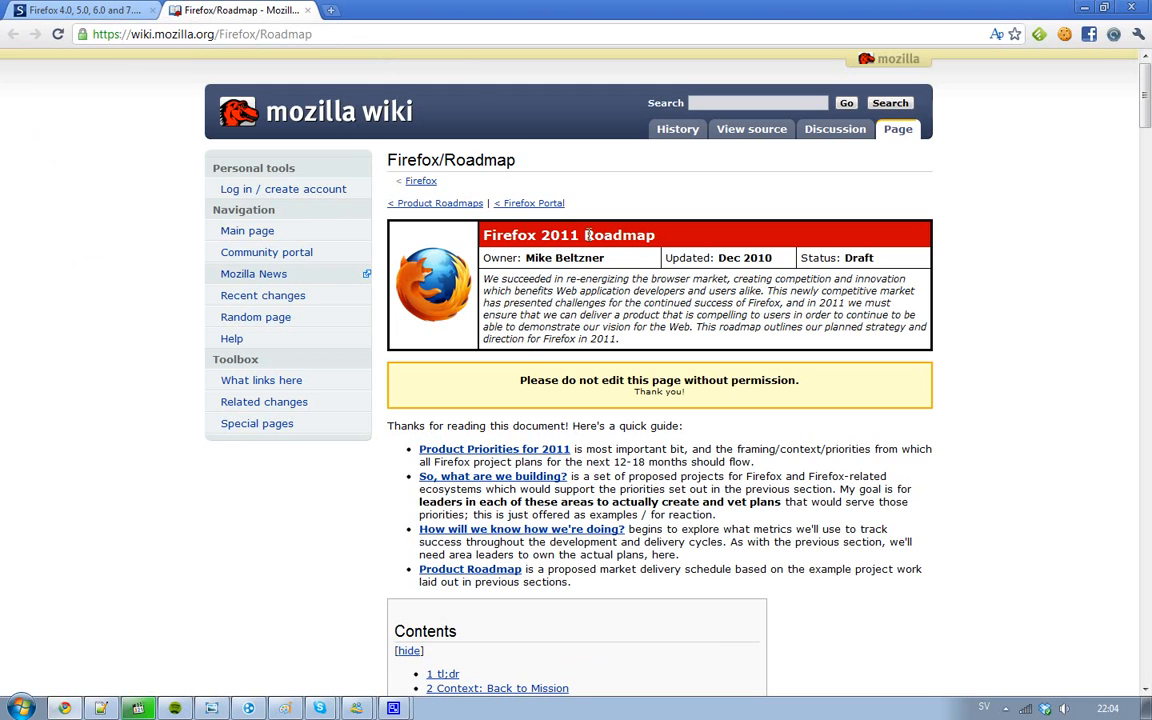
pyautogui.scroll(-3)
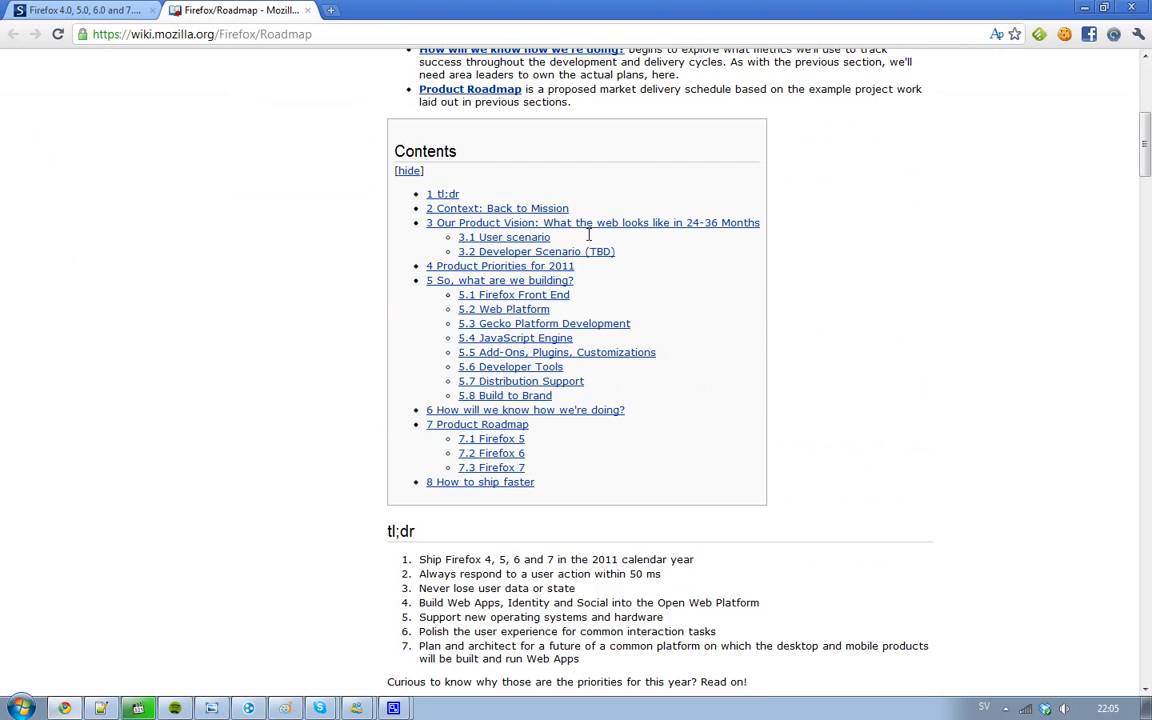
pyautogui.scroll(-3)
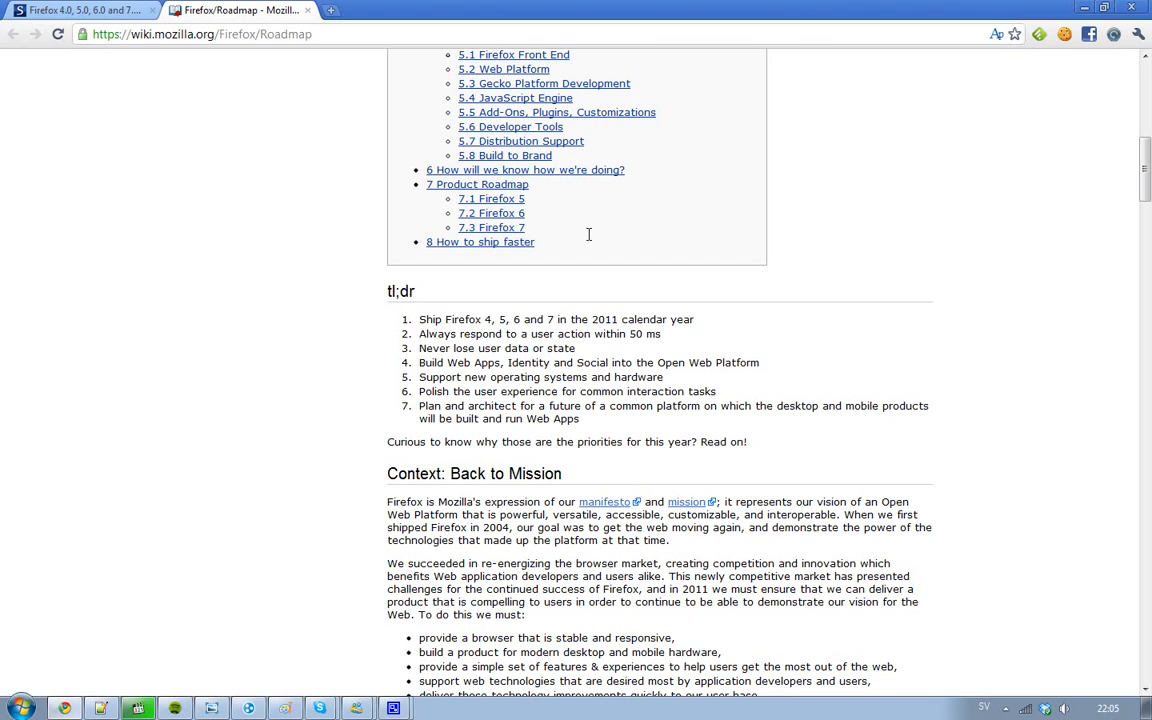
pyautogui.moveTo(491, 316)
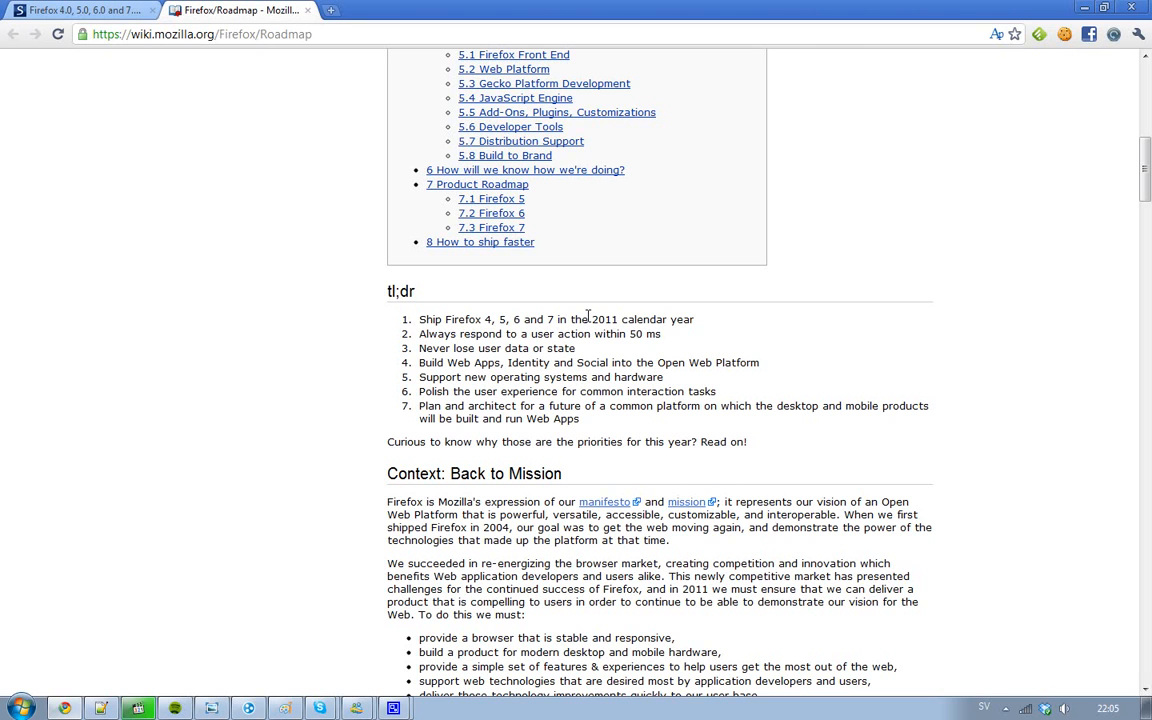
# Switch to the Softpedia article 'Firefox 4.0, 5.0, 6.0 and 7.0 to Ship in 2011' and scroll through it
pyautogui.click(80, 10)
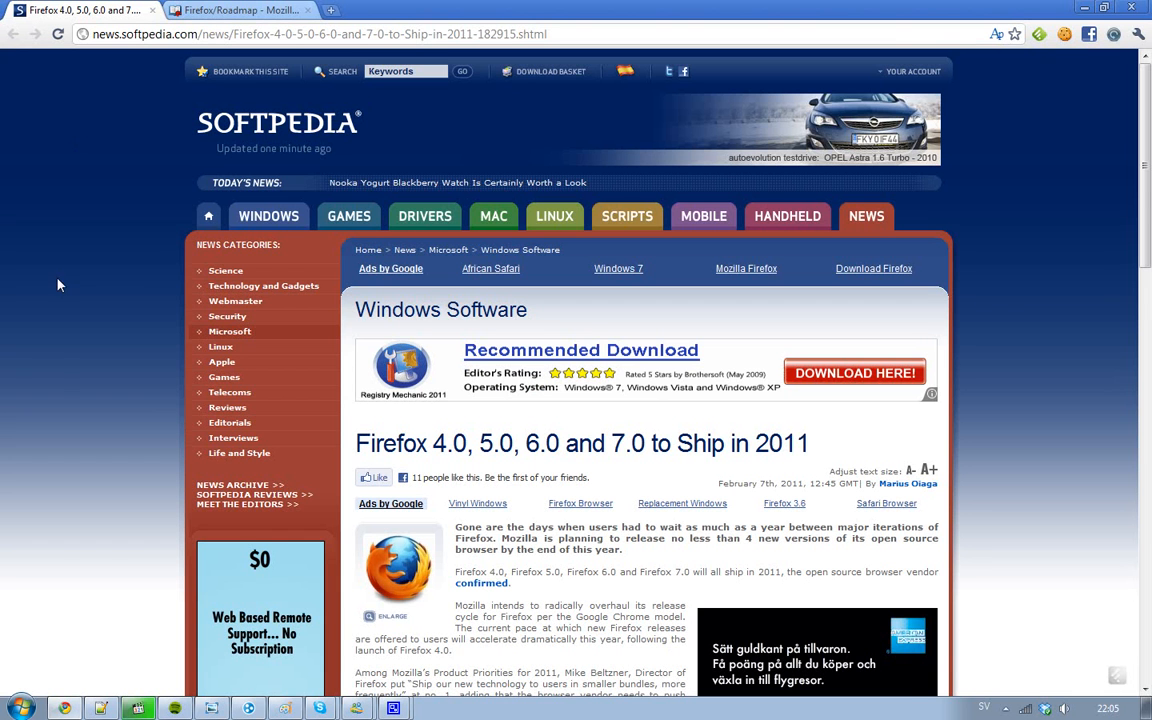
pyautogui.scroll(-3)
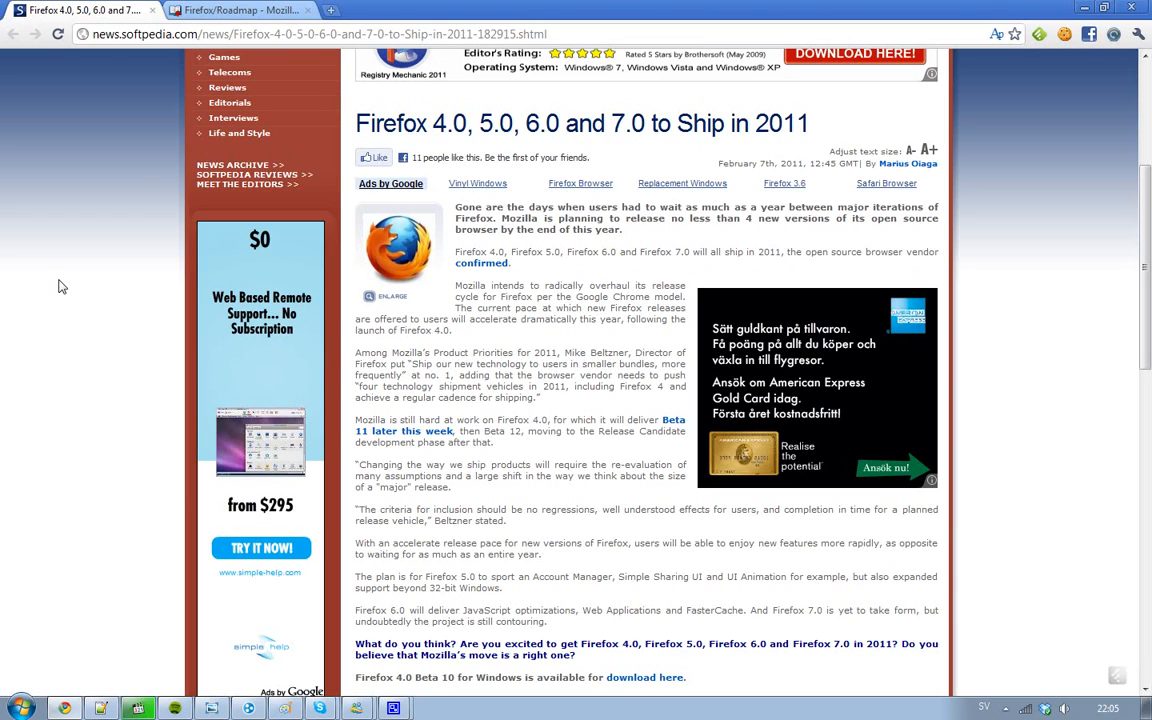
pyautogui.scroll(3)
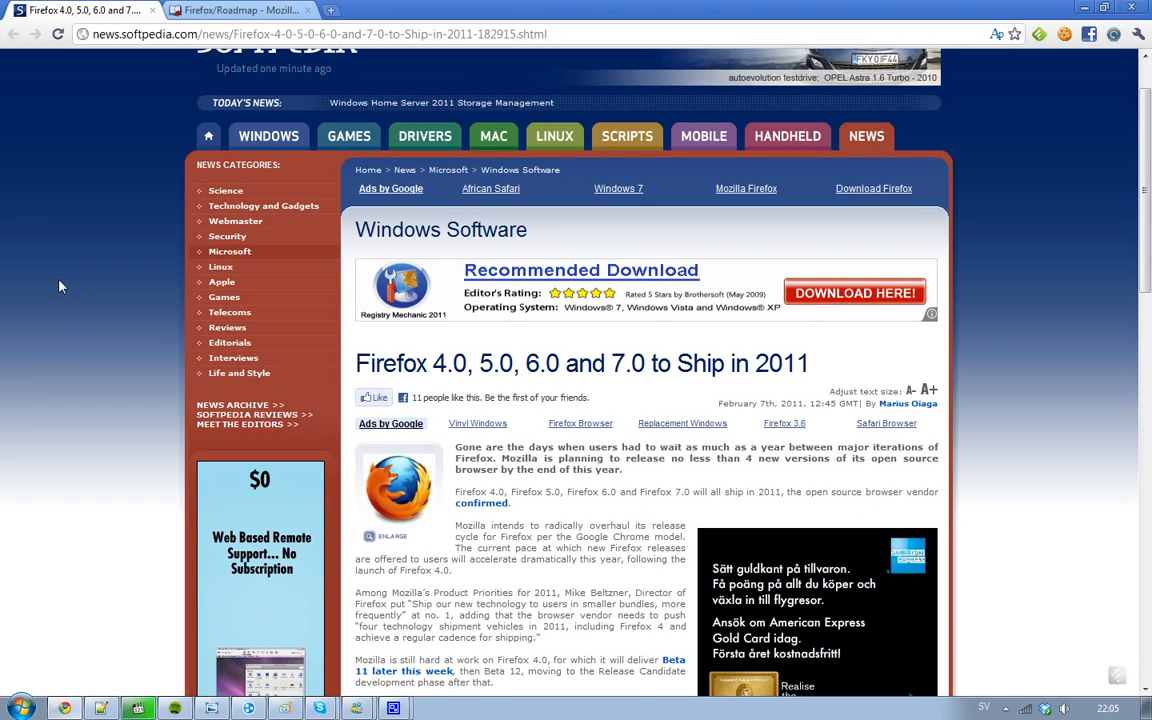
pyautogui.scroll(-3)
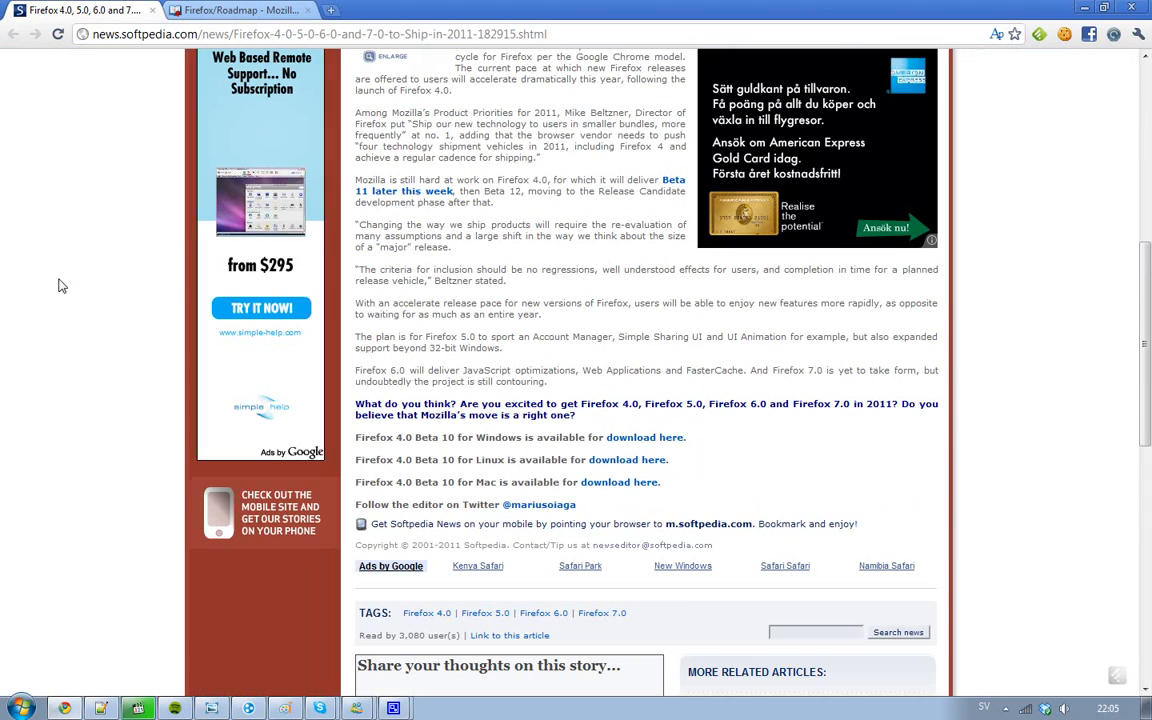
pyautogui.scroll(3)
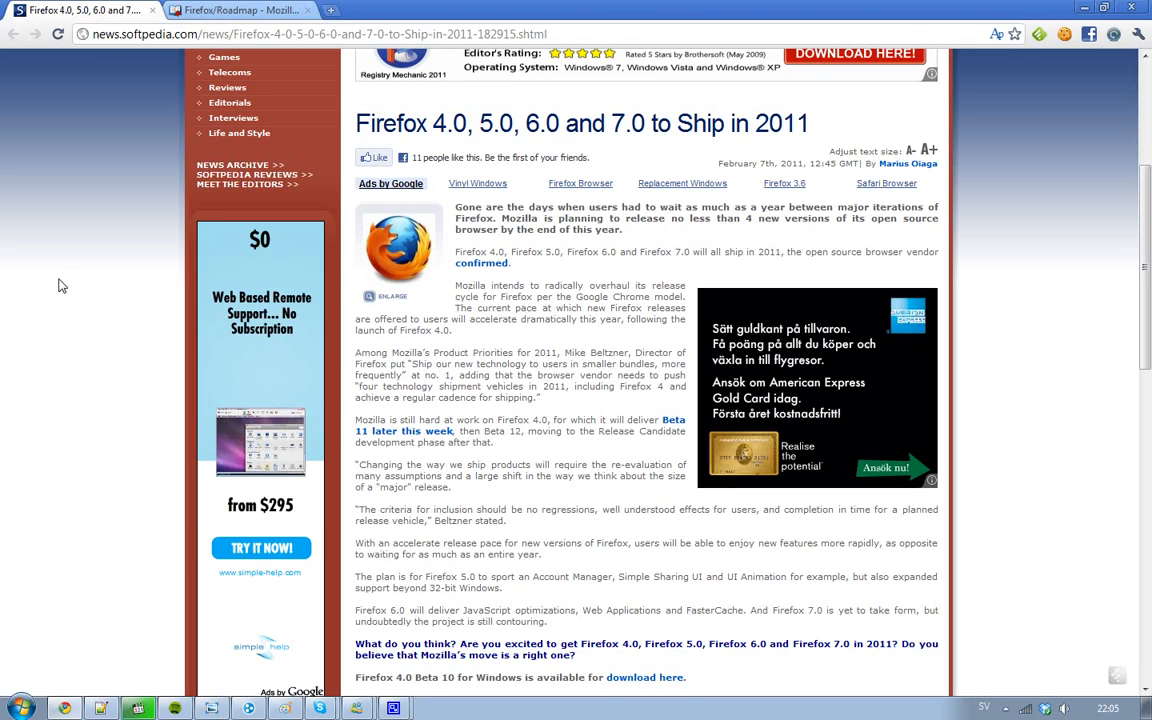
pyautogui.moveTo(656, 412)
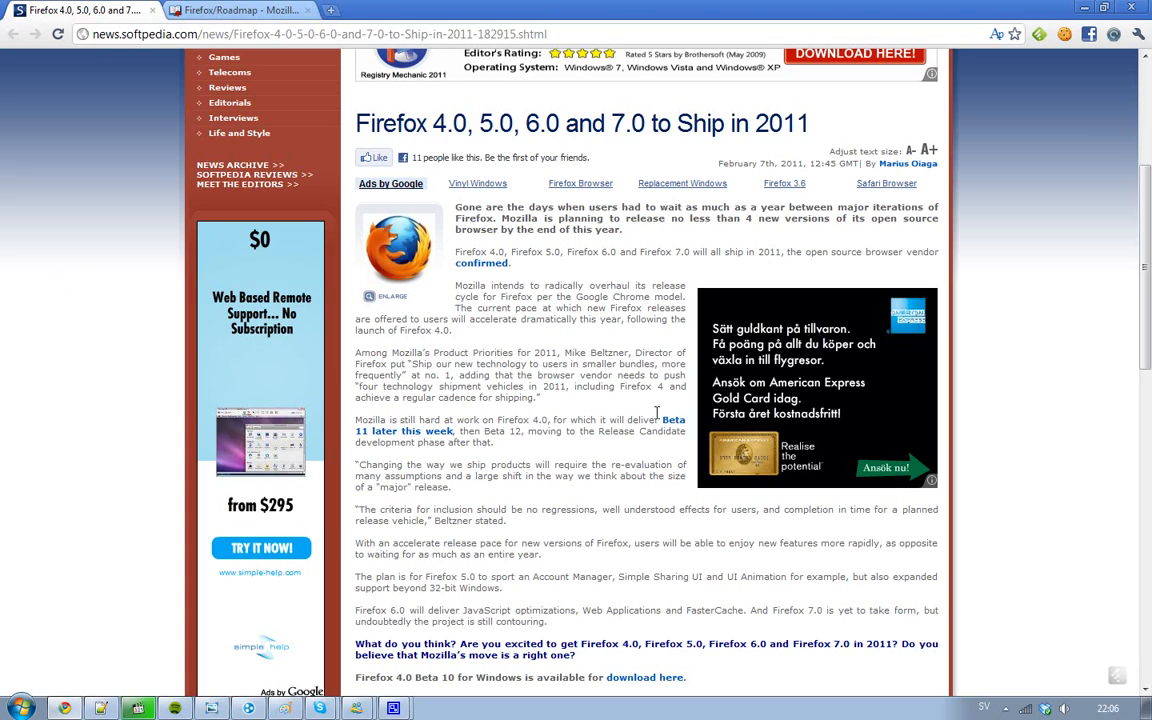
pyautogui.moveTo(682, 420)
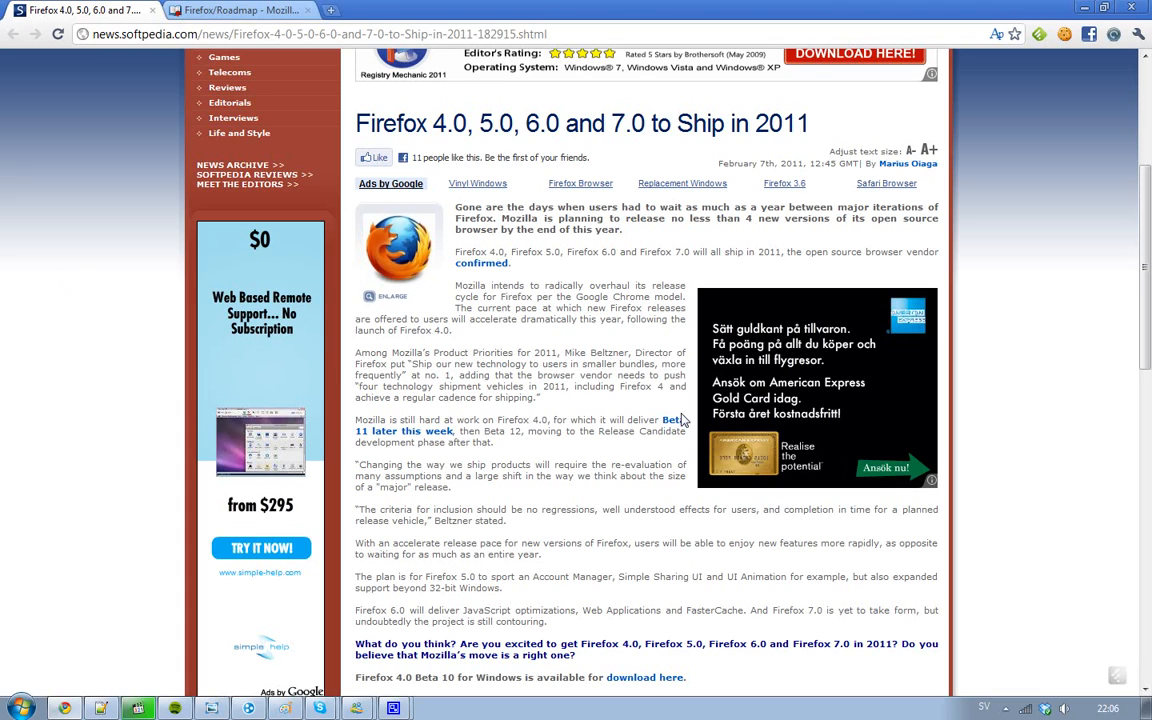
pyautogui.scroll(-3)
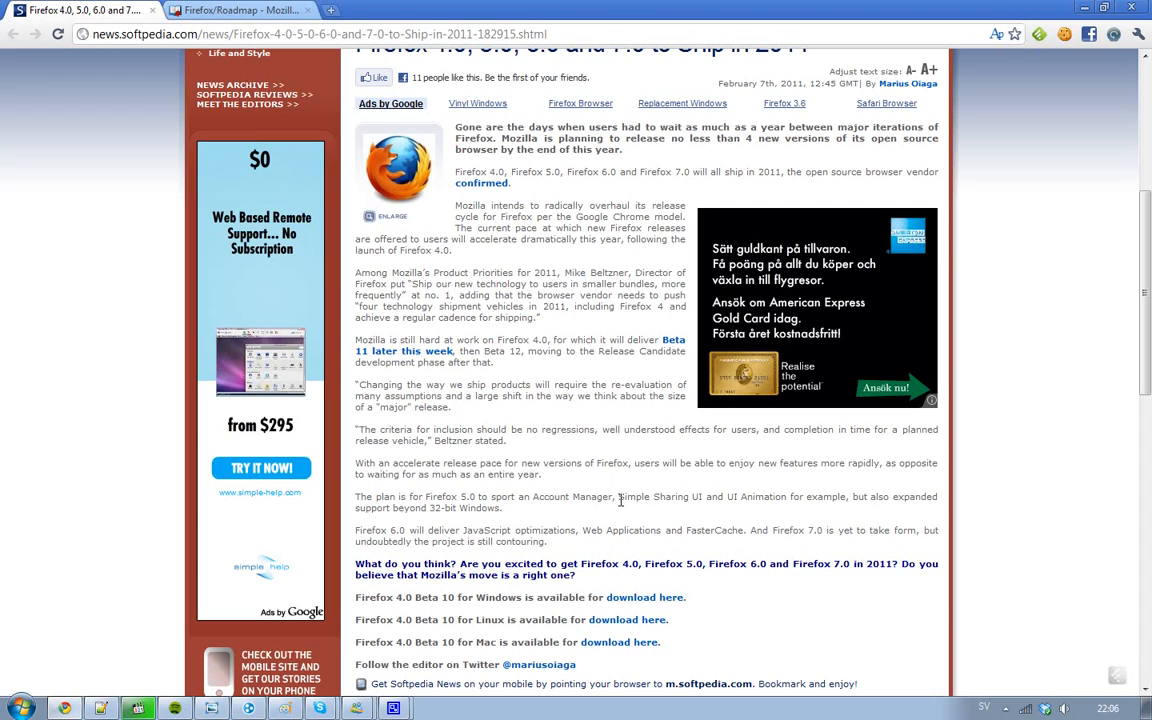
pyautogui.click(240, 10)
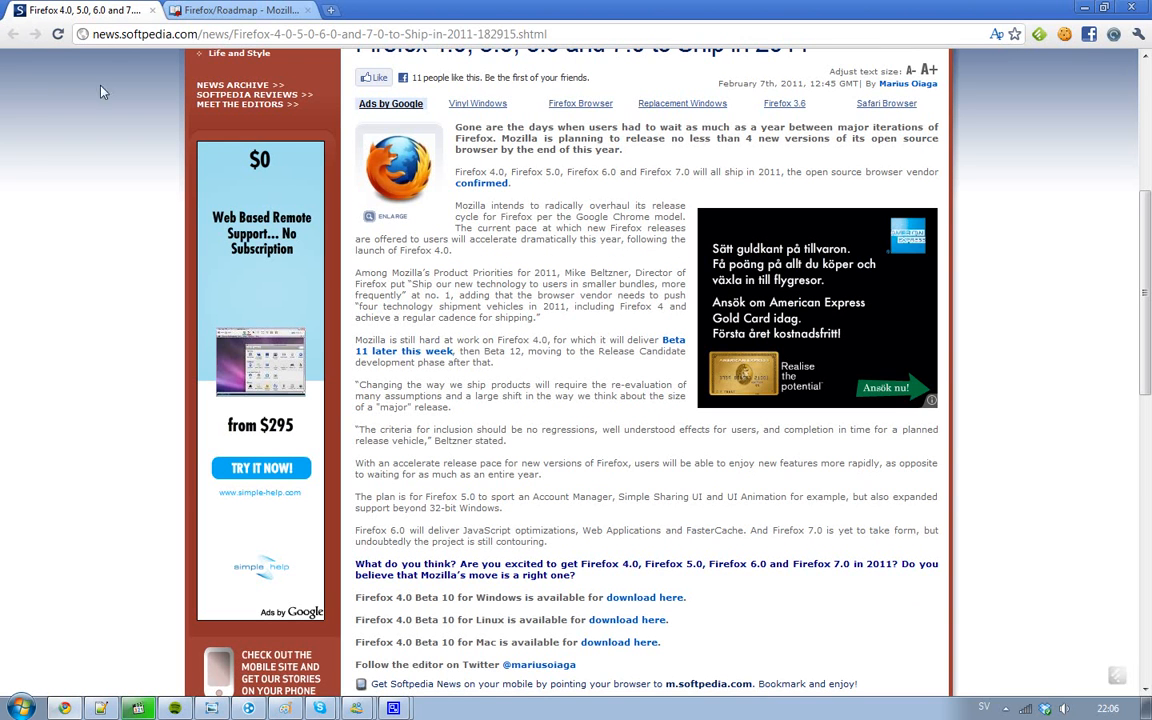
pyautogui.moveTo(55, 240)
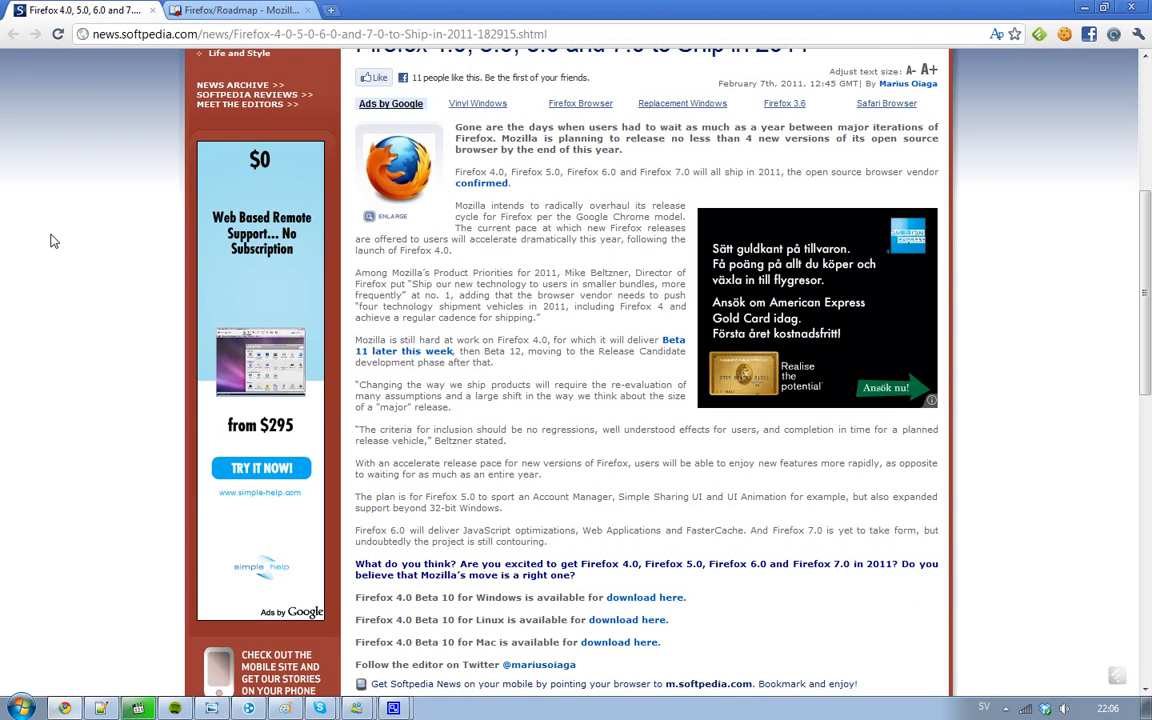